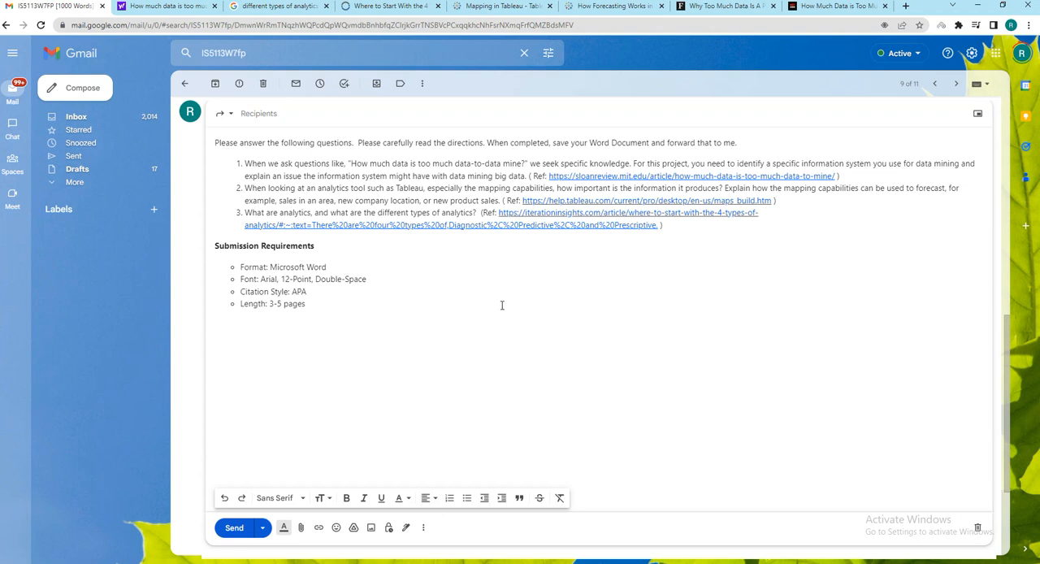
mouse_move(368, 461)
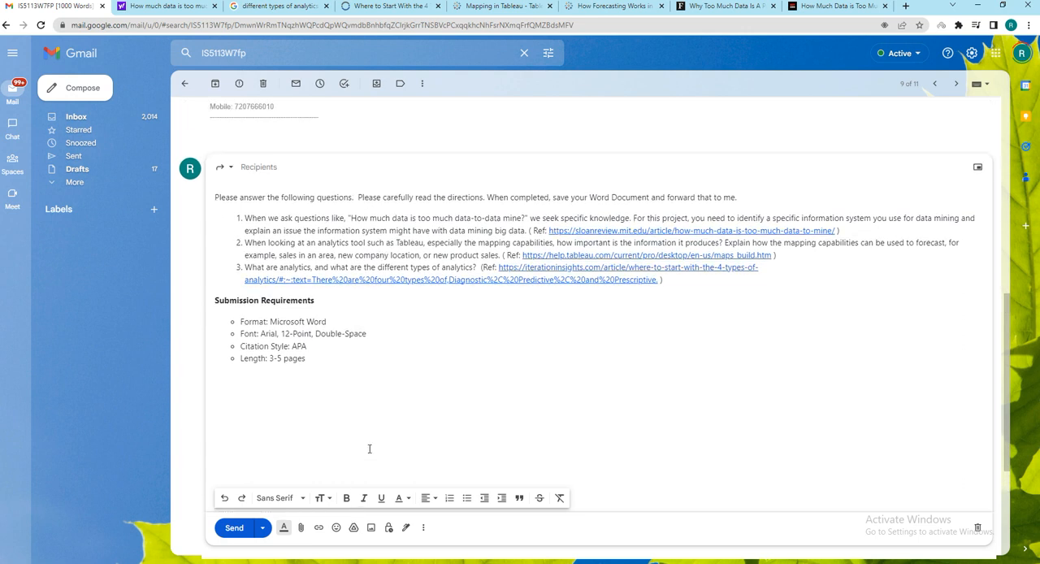
mouse_move(395, 340)
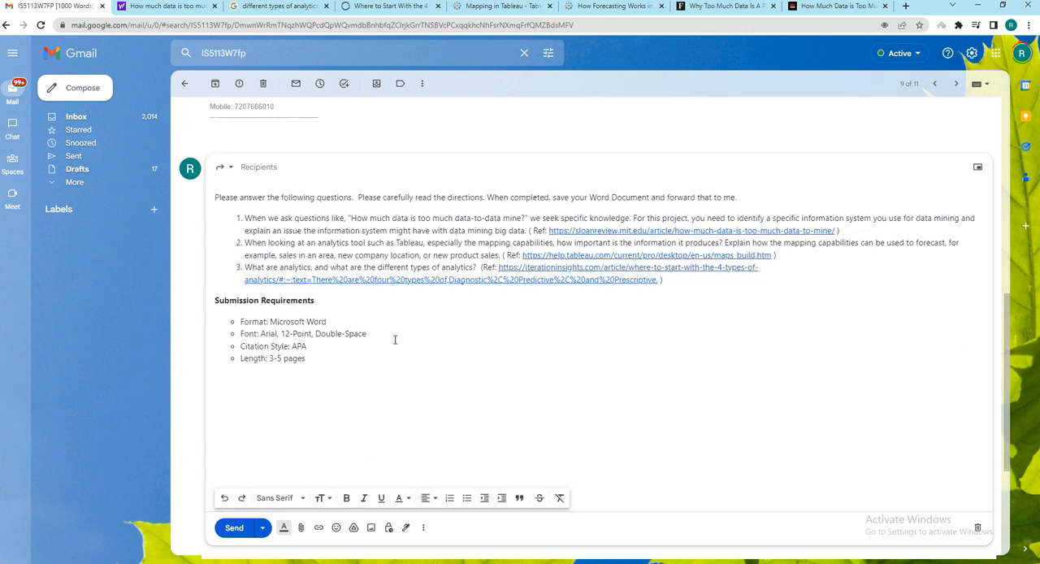
mouse_move(370, 348)
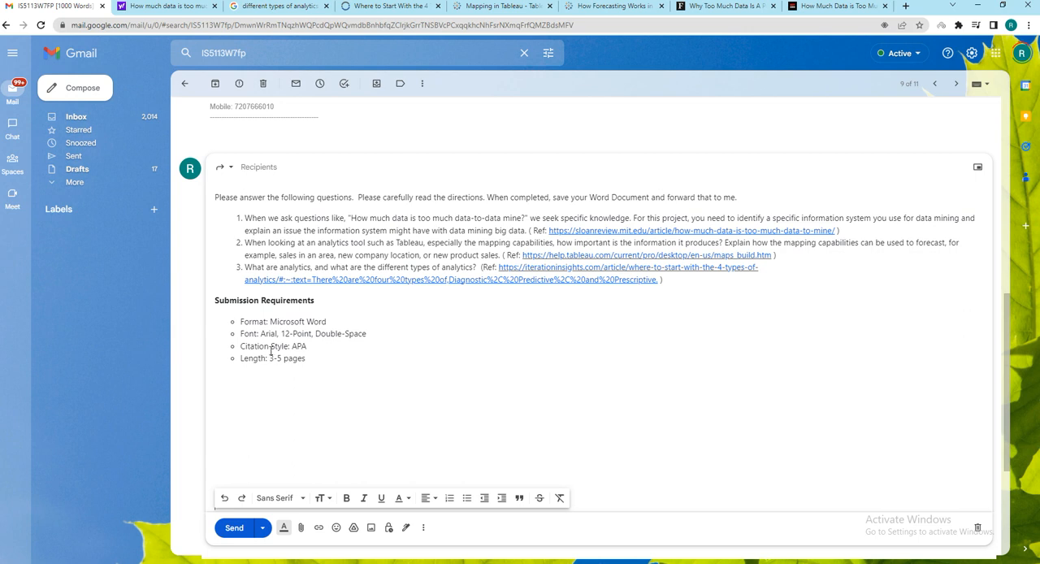
Review the 3-5 page length and 'much' in the first question, then start a new opening line 'Please' atop the reply.
double_click(275, 359)
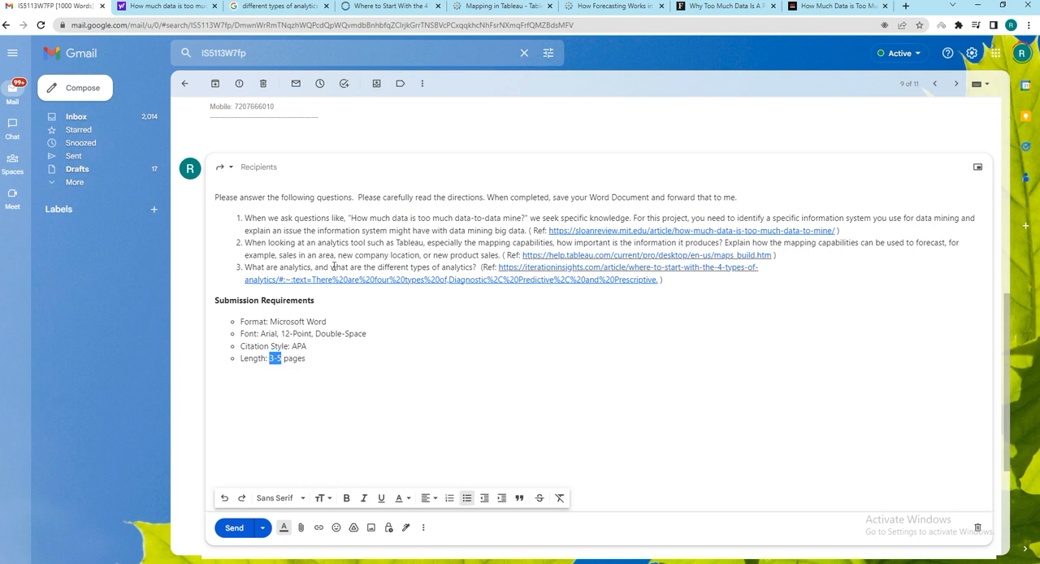
mouse_move(234, 218)
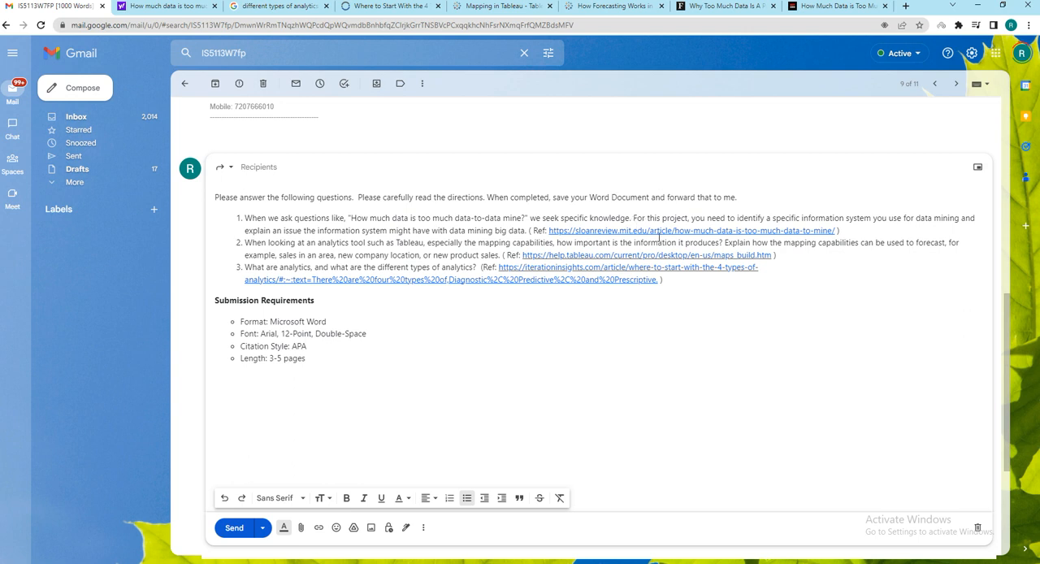
mouse_move(657, 234)
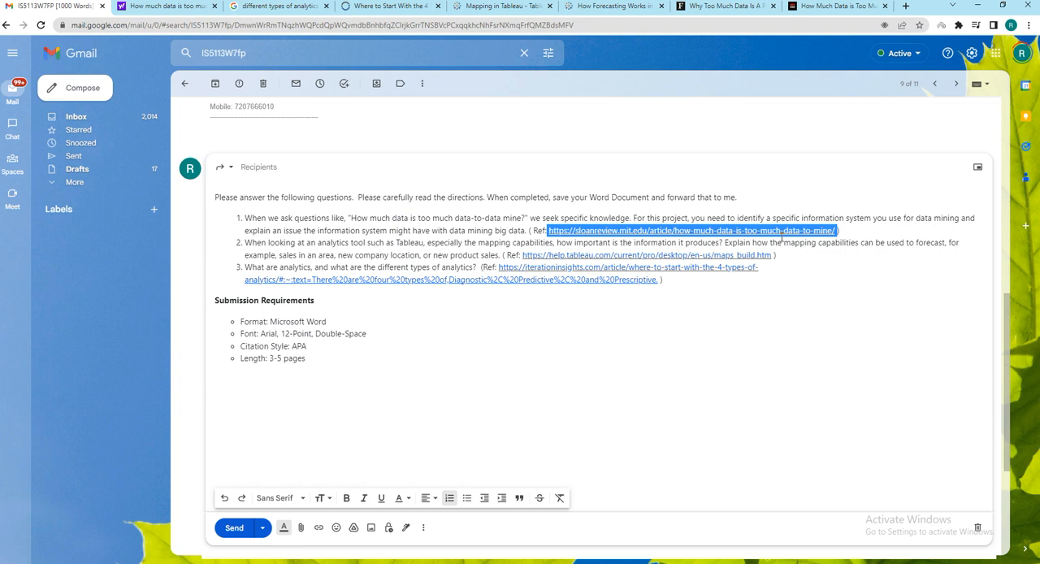
mouse_move(383, 215)
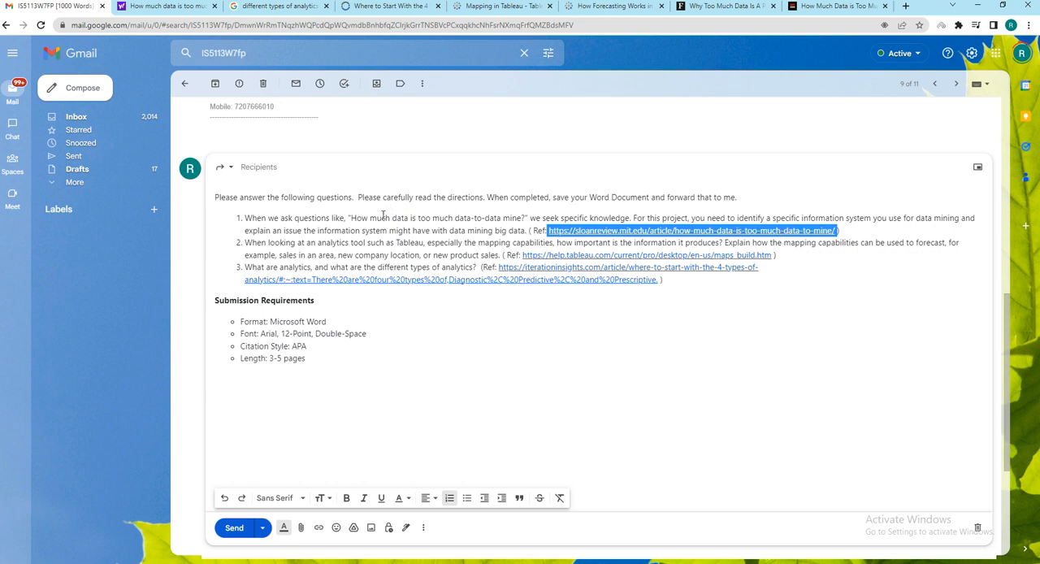
double_click(381, 218)
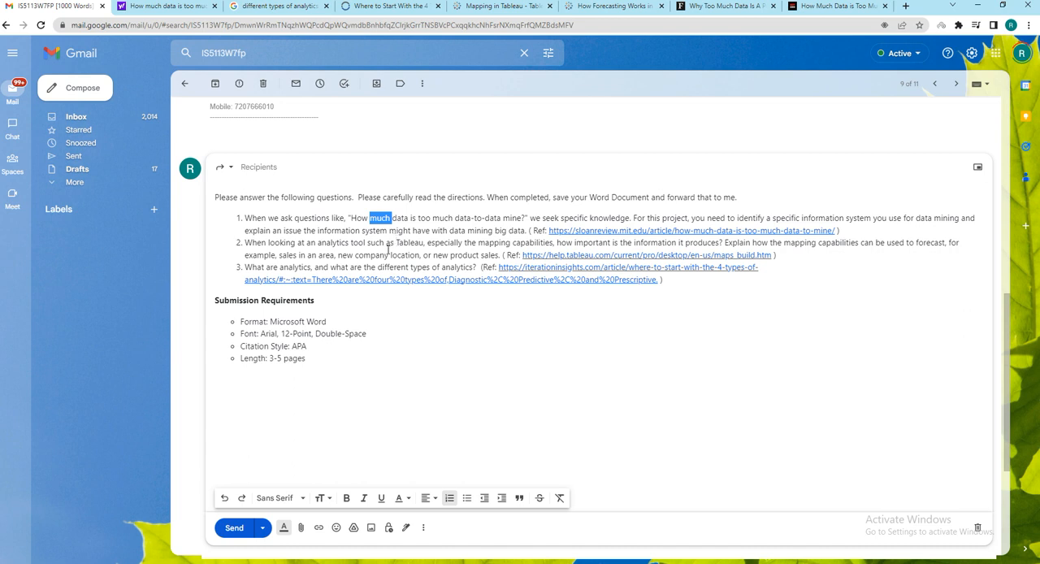
mouse_move(390, 304)
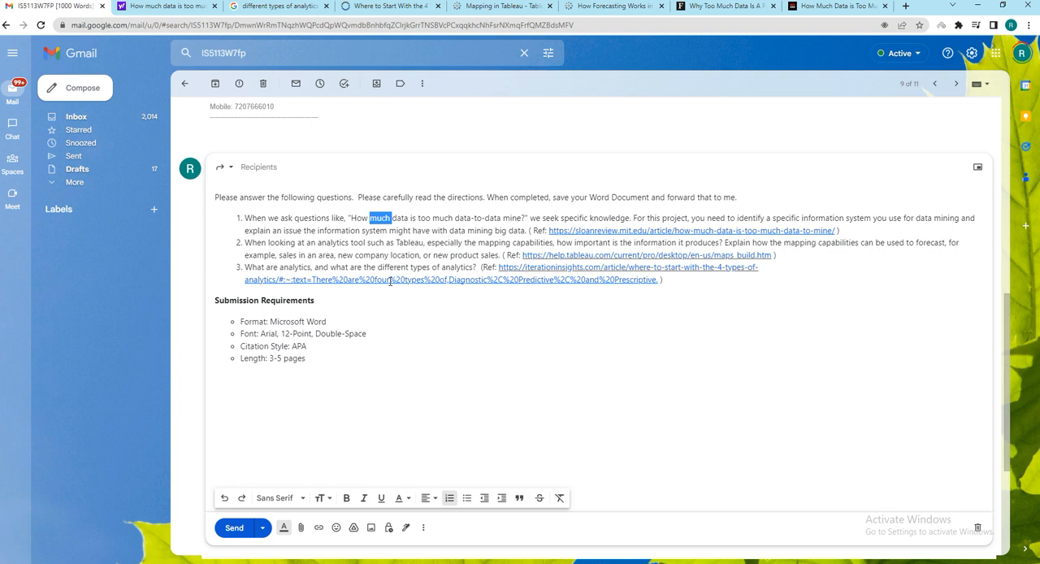
mouse_move(543, 376)
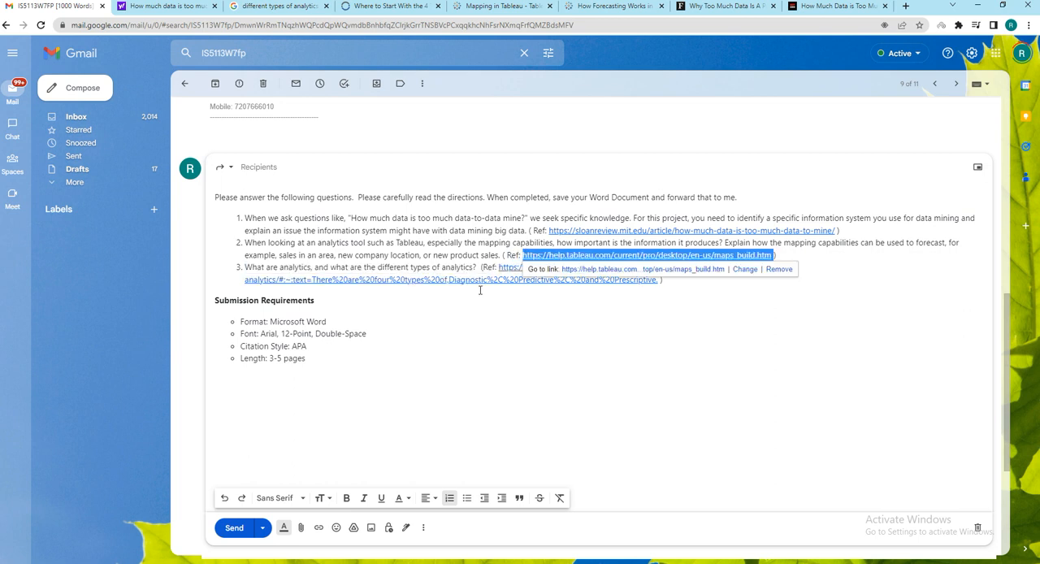
mouse_move(439, 315)
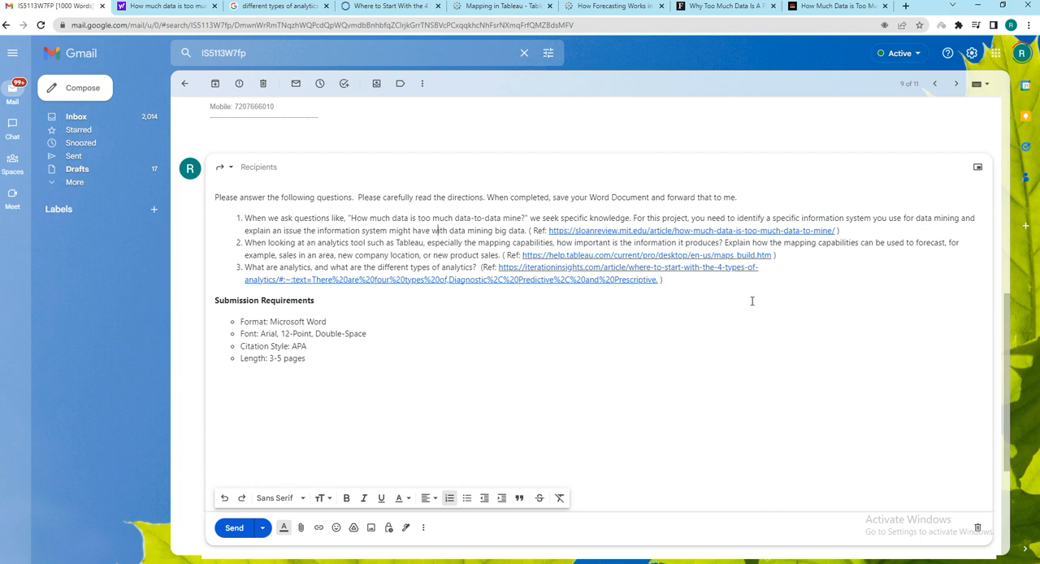
mouse_move(625, 276)
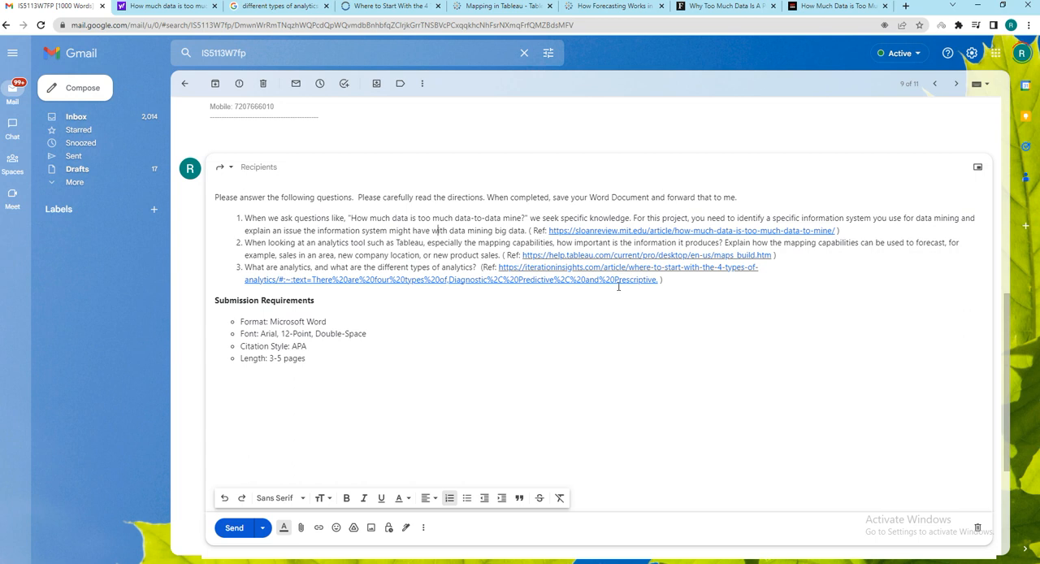
mouse_move(611, 267)
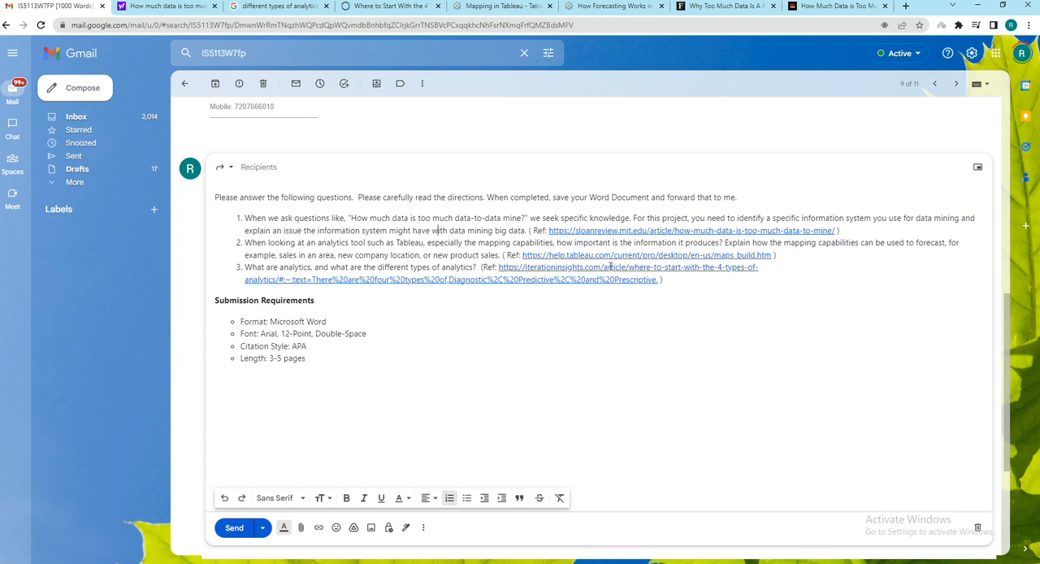
mouse_move(588, 338)
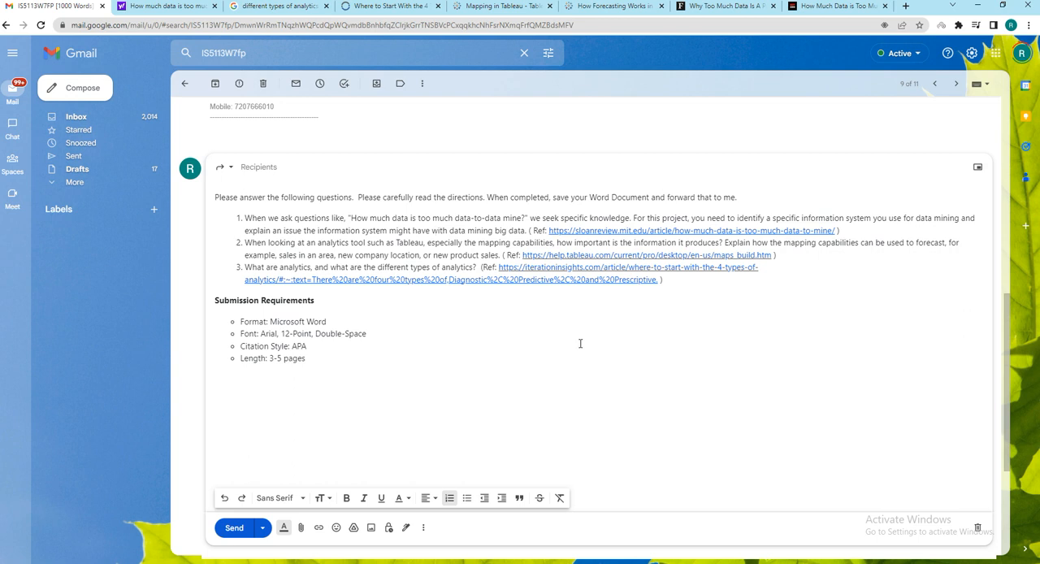
mouse_move(575, 328)
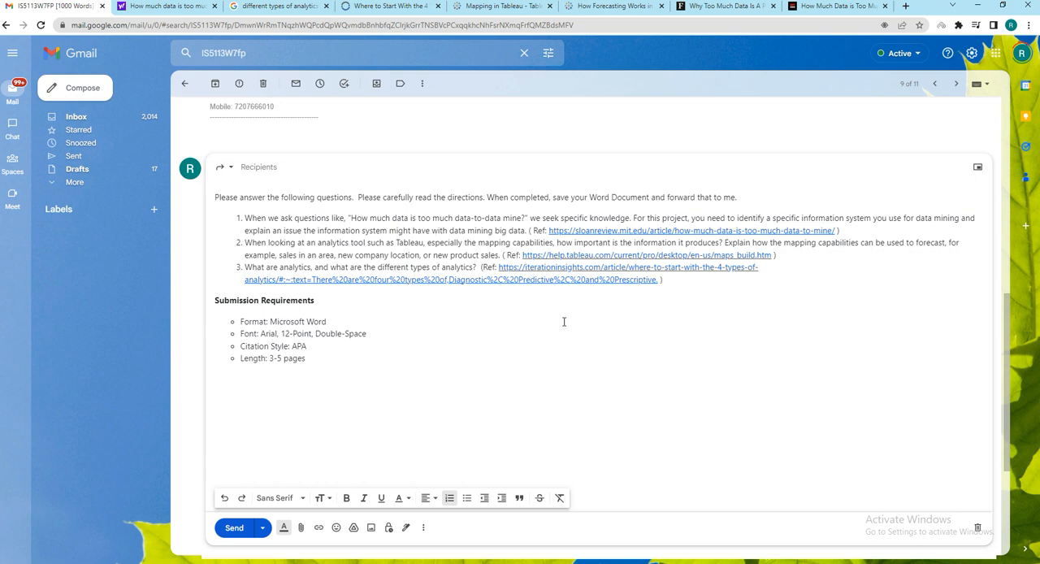
click(216, 184)
text(Please f)
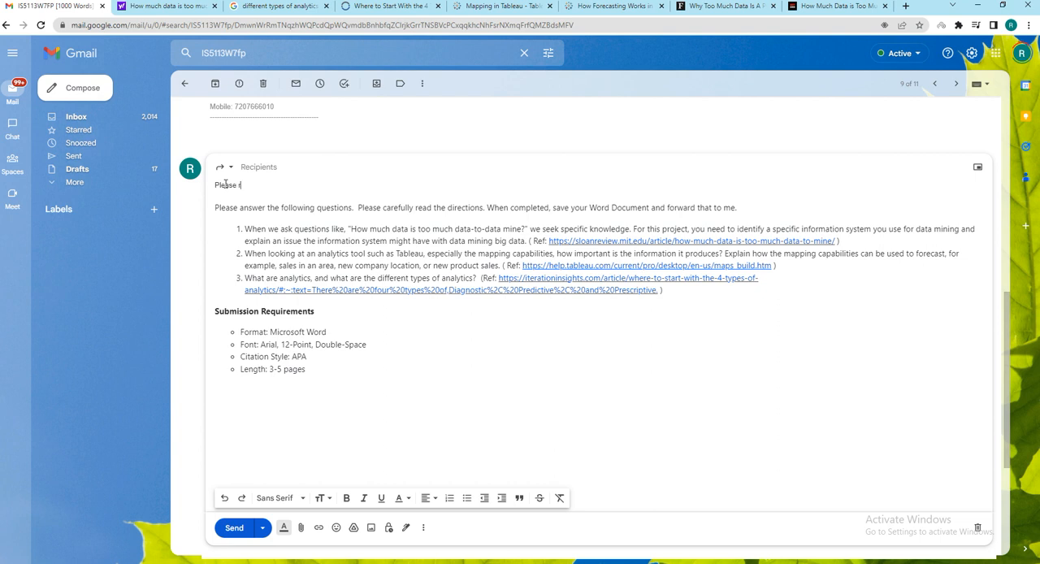
Complete the opening line as 'Please refer the', letting Gmail auto-save the draft.
text(refer)
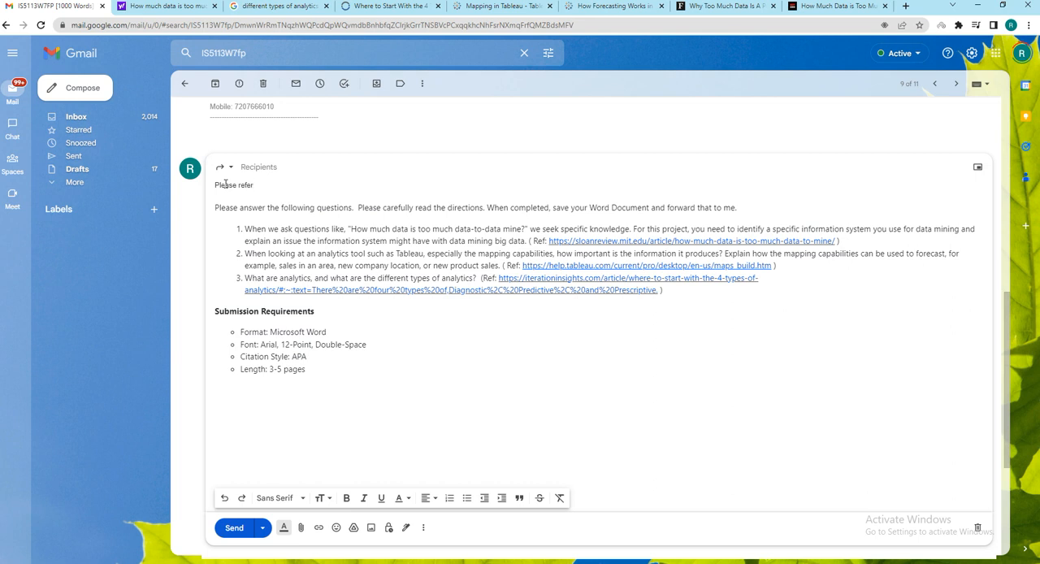
text(the)
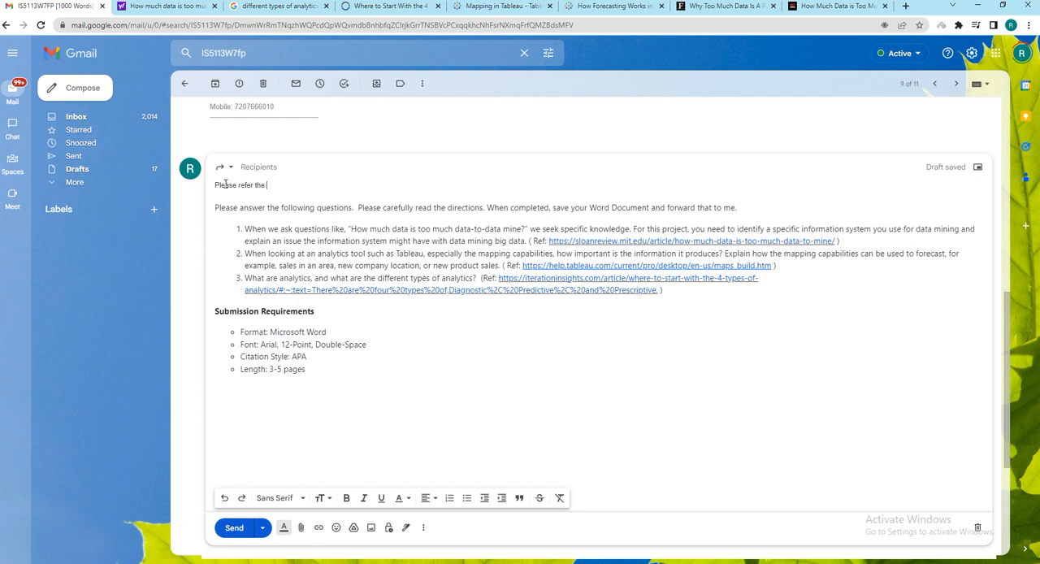
mouse_move(338, 508)
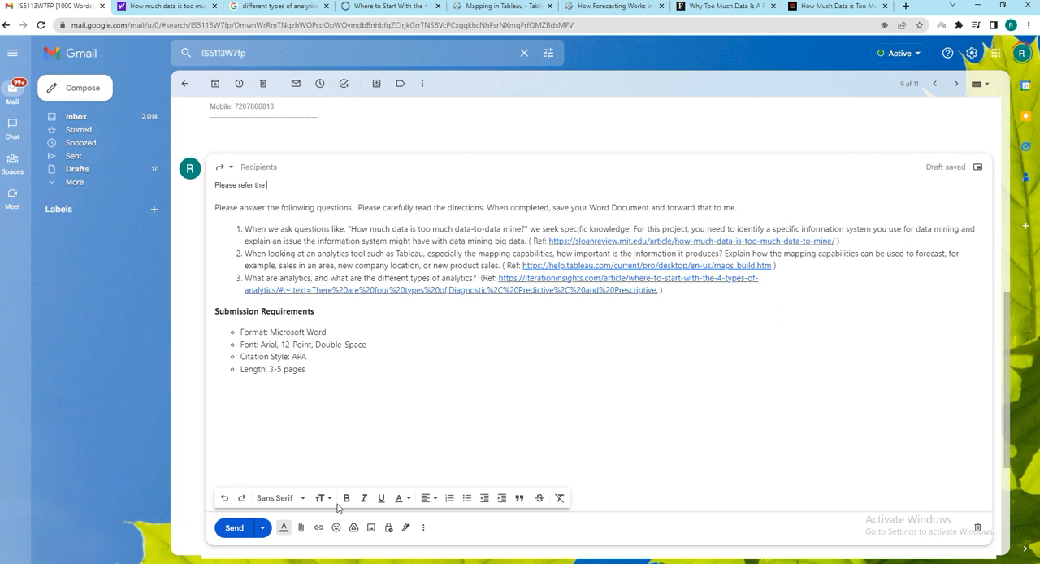